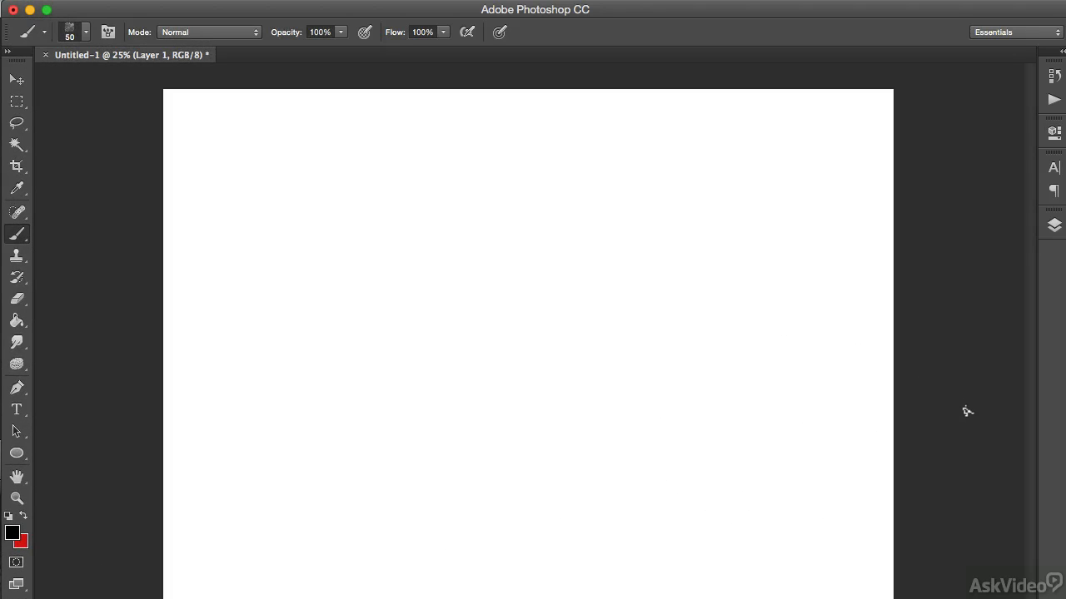
# Sketch the profile's nose, brow, eye and lips with freehand pencil-style strokes on Layer 1.
pyautogui.moveTo(441, 225); pyautogui.dragTo(441, 300)
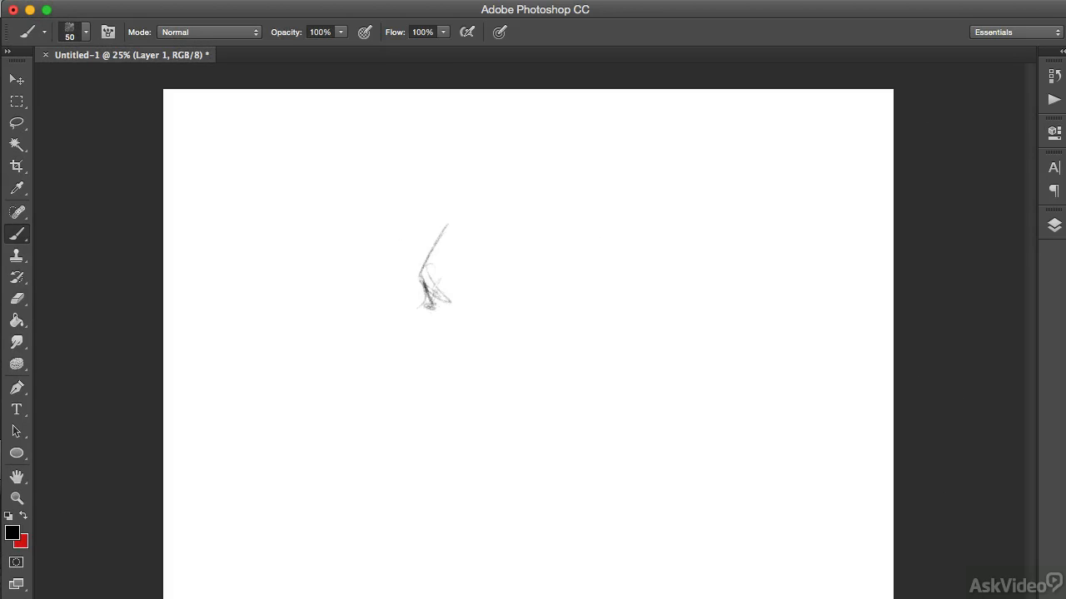
pyautogui.moveTo(433, 241); pyautogui.dragTo(425, 375)
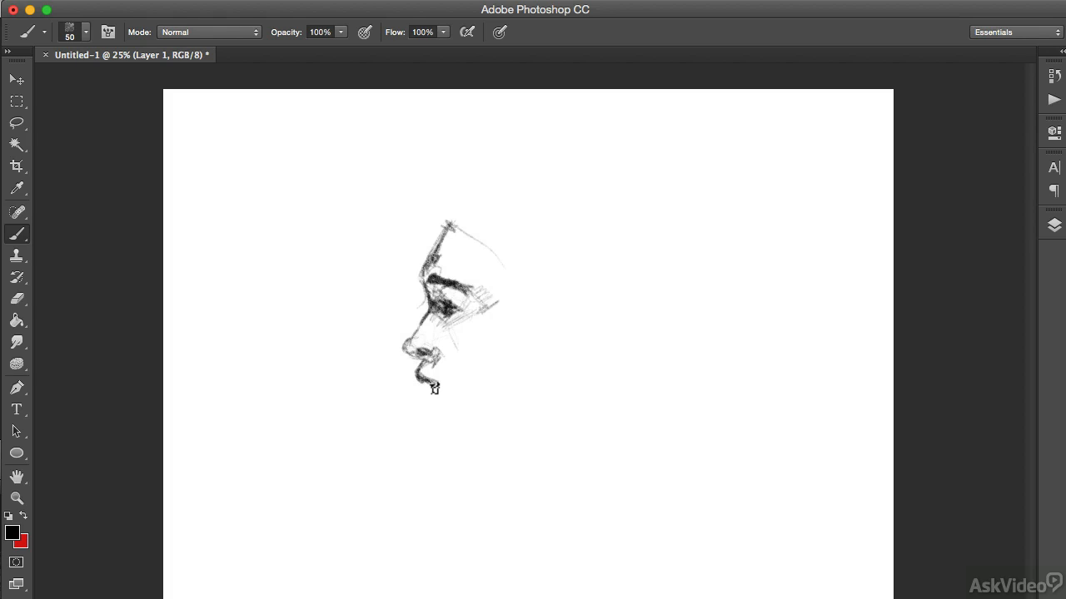
pyautogui.moveTo(433, 387); pyautogui.dragTo(499, 483)
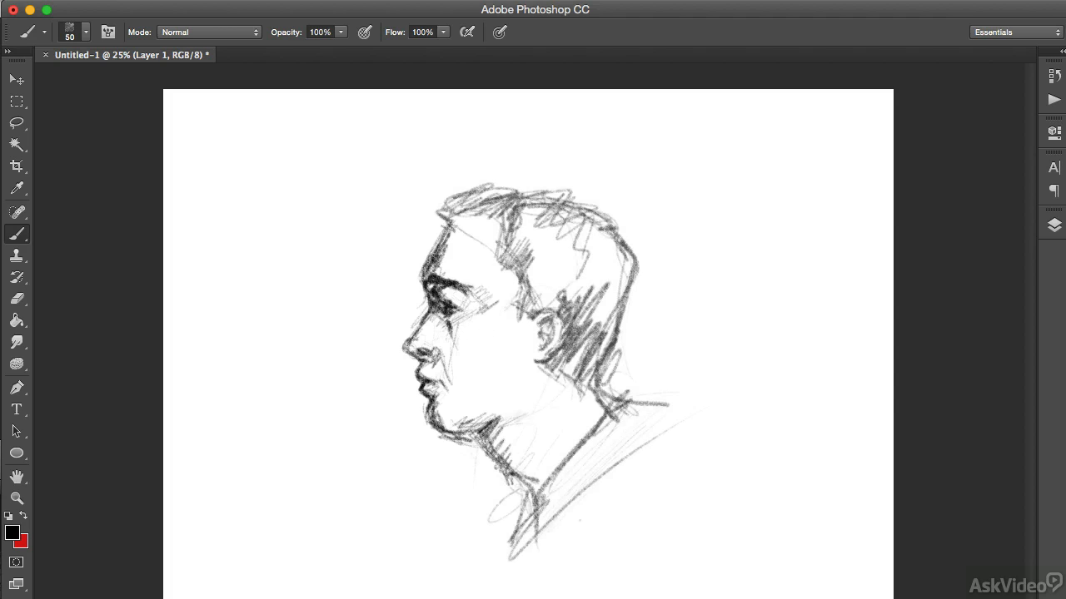
pyautogui.click(84, 31)
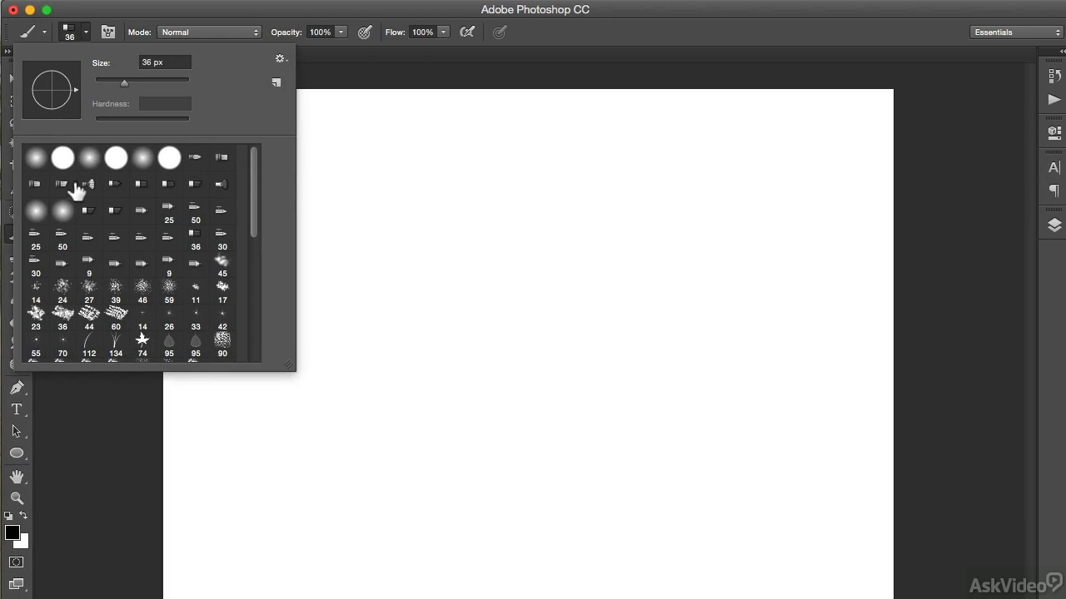
# Change Layer 8's blend mode from Hue to Divide and reshape the dragon's horn-tip anchor.
pyautogui.click(115, 184)
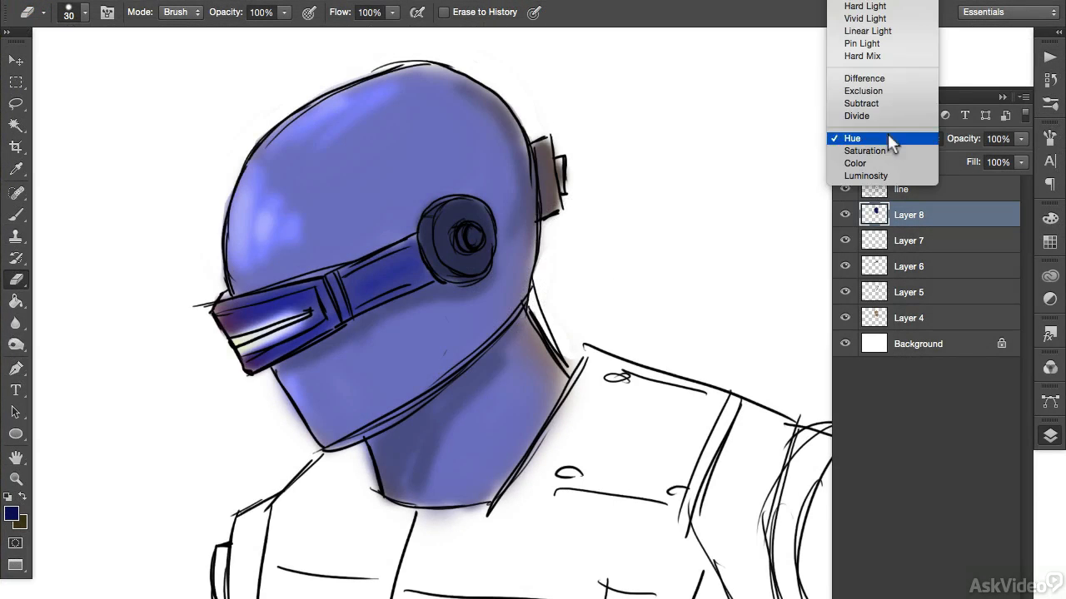
pyautogui.click(857, 116)
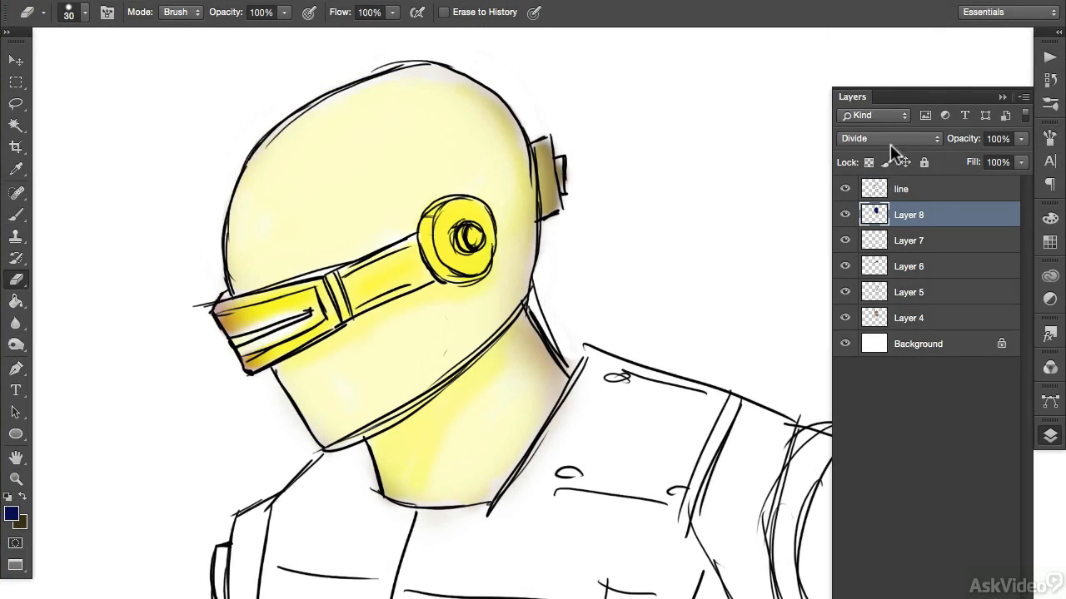
pyautogui.click(887, 138)
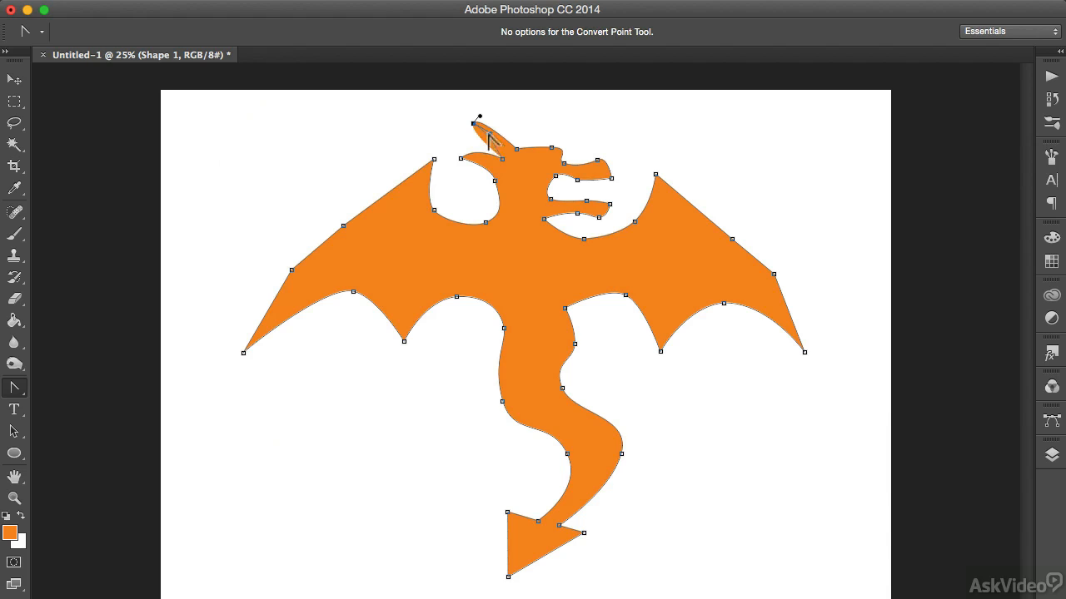
pyautogui.moveTo(474, 123); pyautogui.dragTo(508, 107)
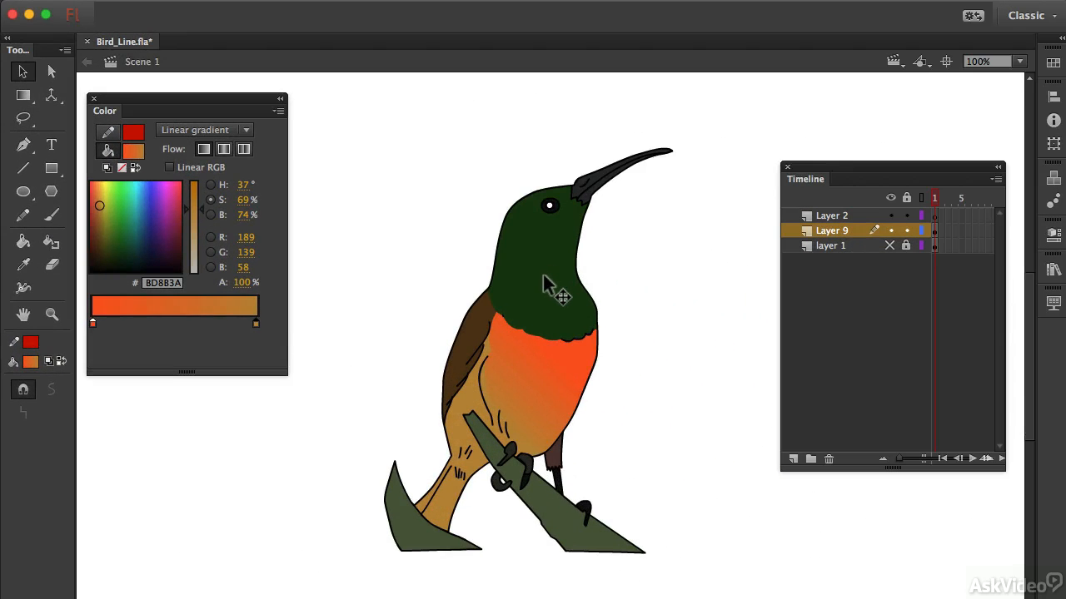
# Fill the bird's head with a linear teal-to-purple gradient rotated to run top to bottom.
pyautogui.click(246, 130)
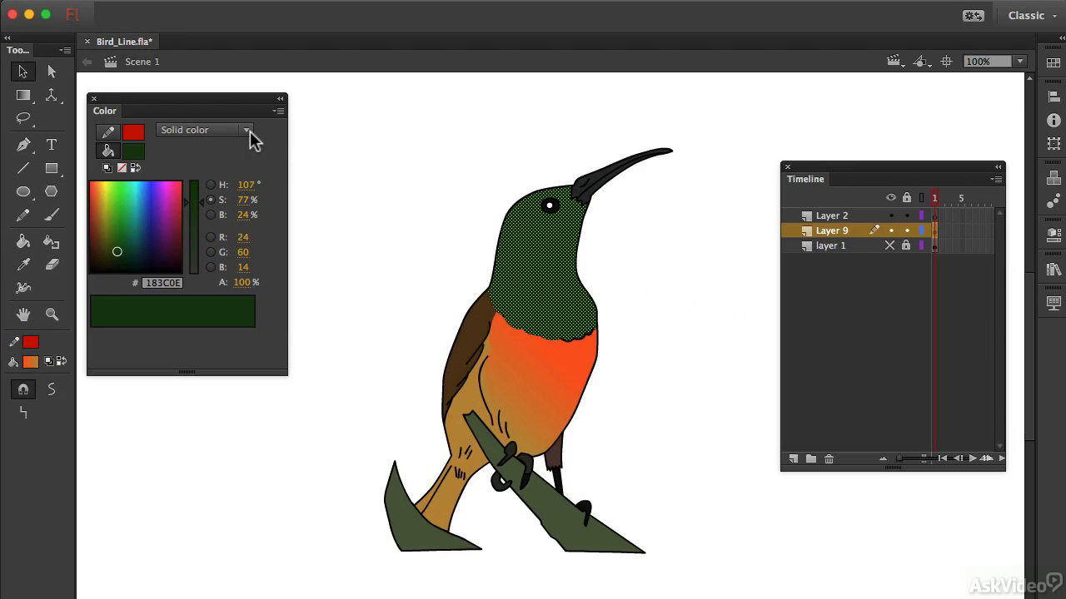
pyautogui.click(245, 129)
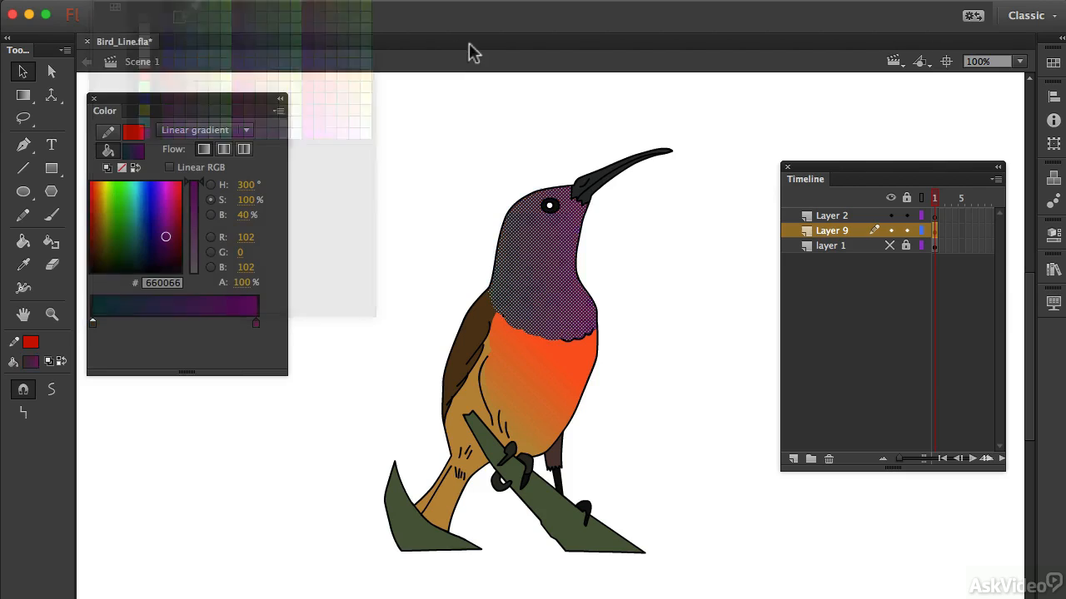
pyautogui.click(23, 94)
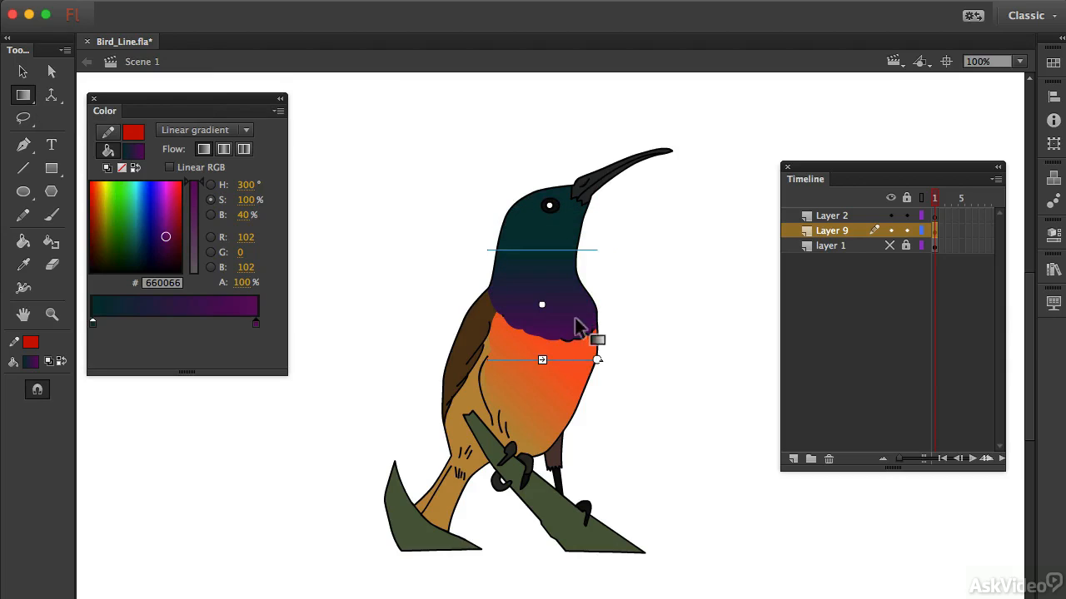
pyautogui.moveTo(597, 360); pyautogui.dragTo(623, 328)
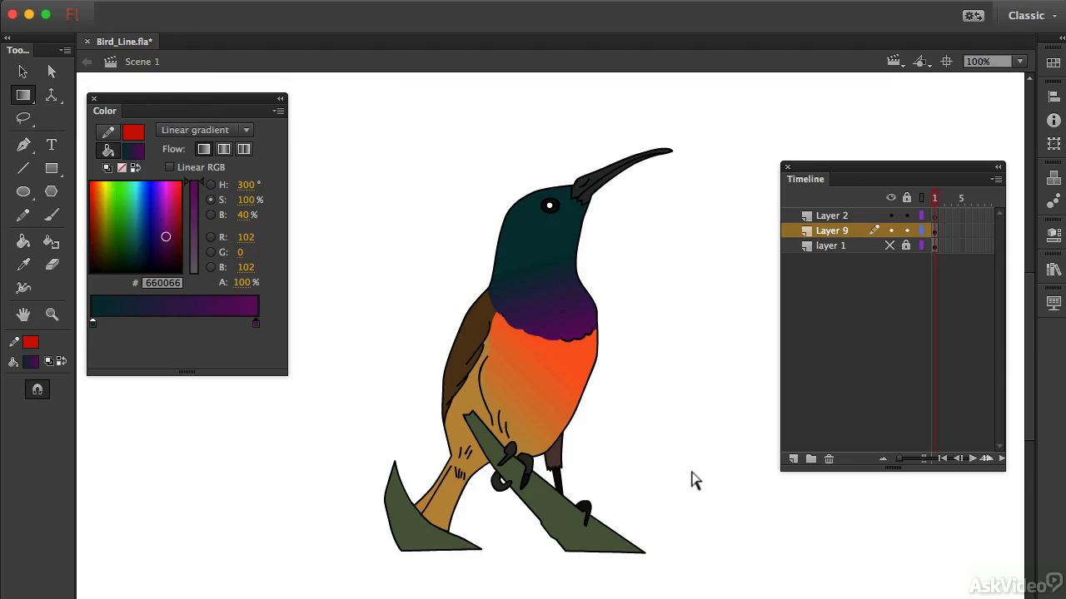
pyautogui.click(187, 41)
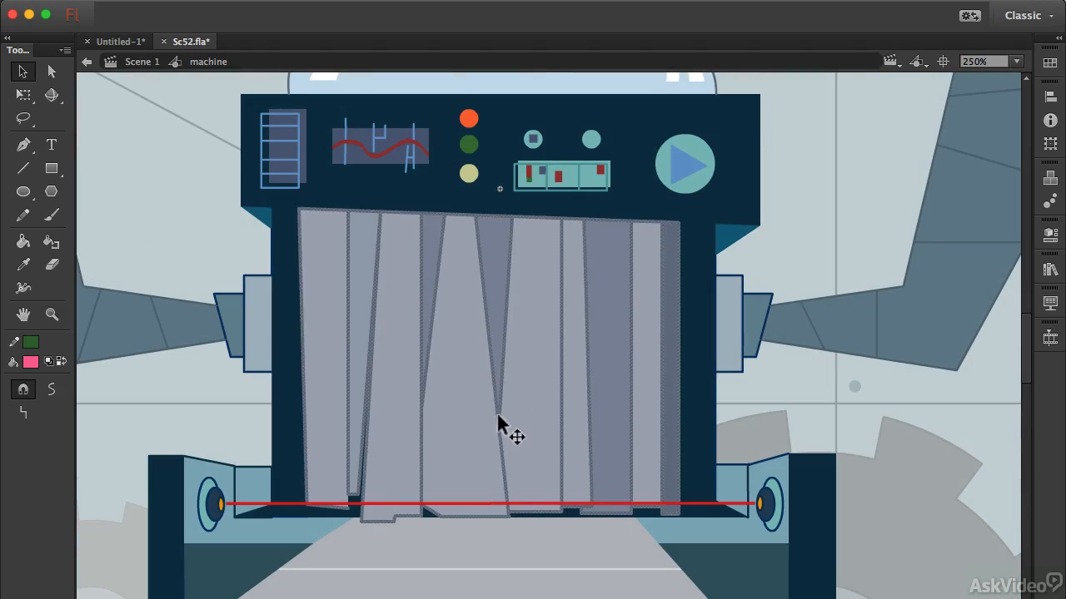
# Select the machine's central grey door panel in Sc52.fla.
pyautogui.click(478, 378)
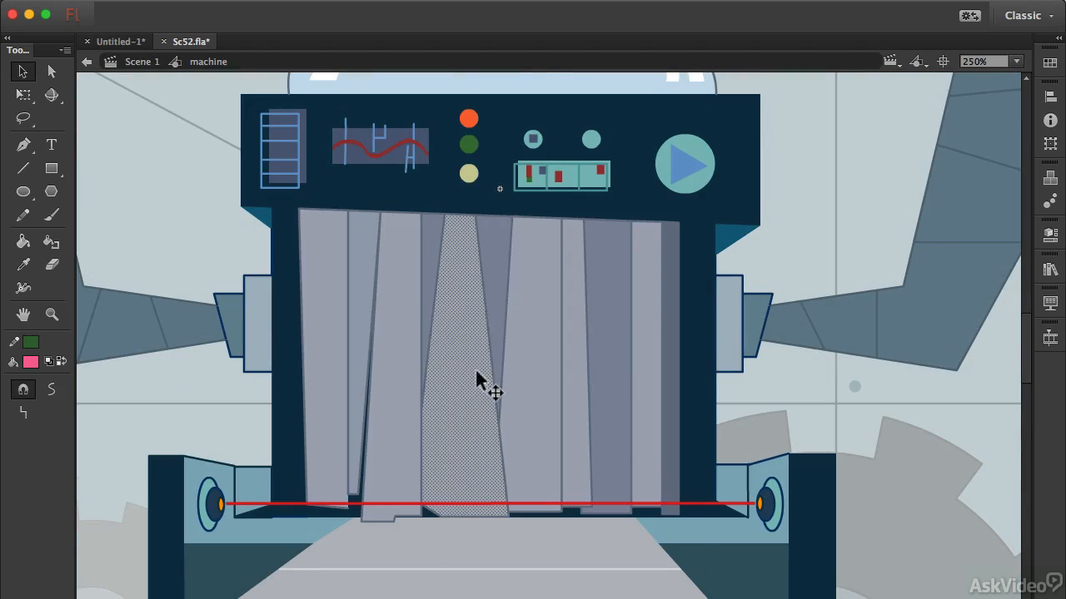
pyautogui.click(466, 367)
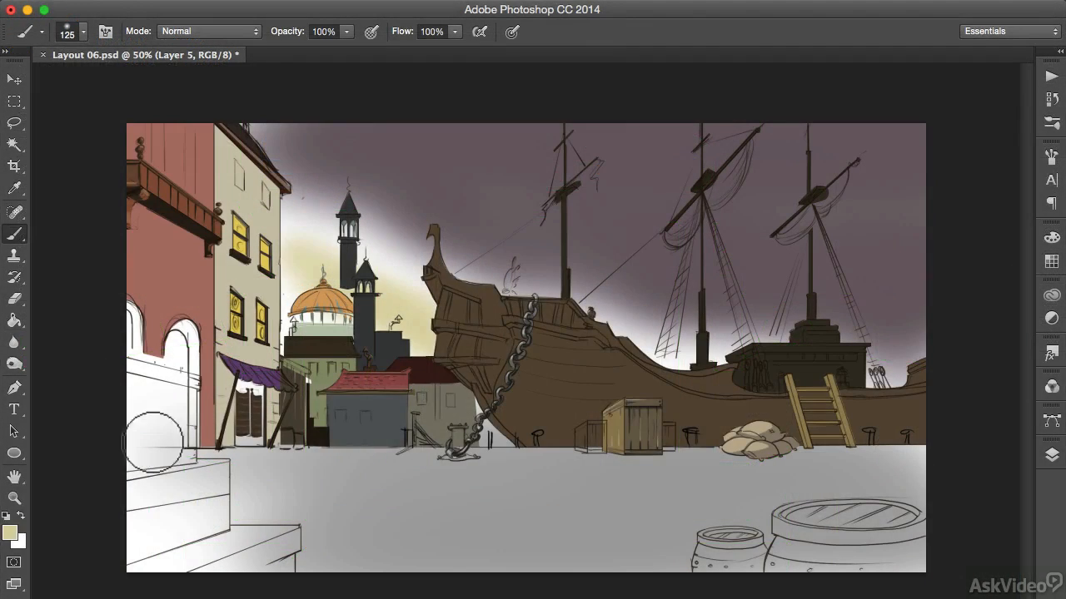
# Sample and confirm a pale-yellow paint colour to paint the warm glow along the horizon.
pyautogui.click(9, 534)
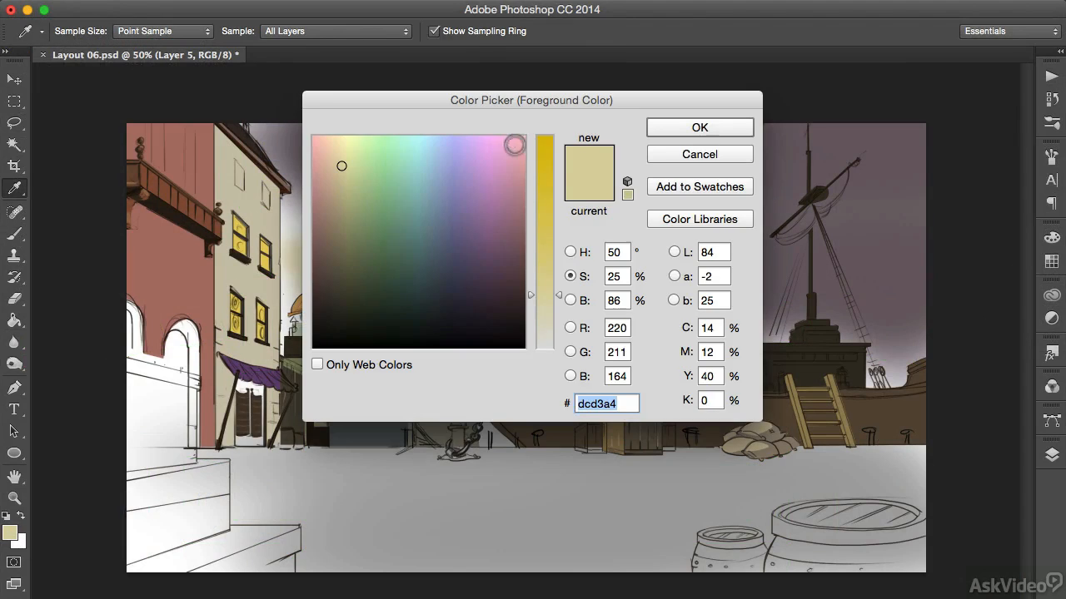
pyautogui.click(698, 127)
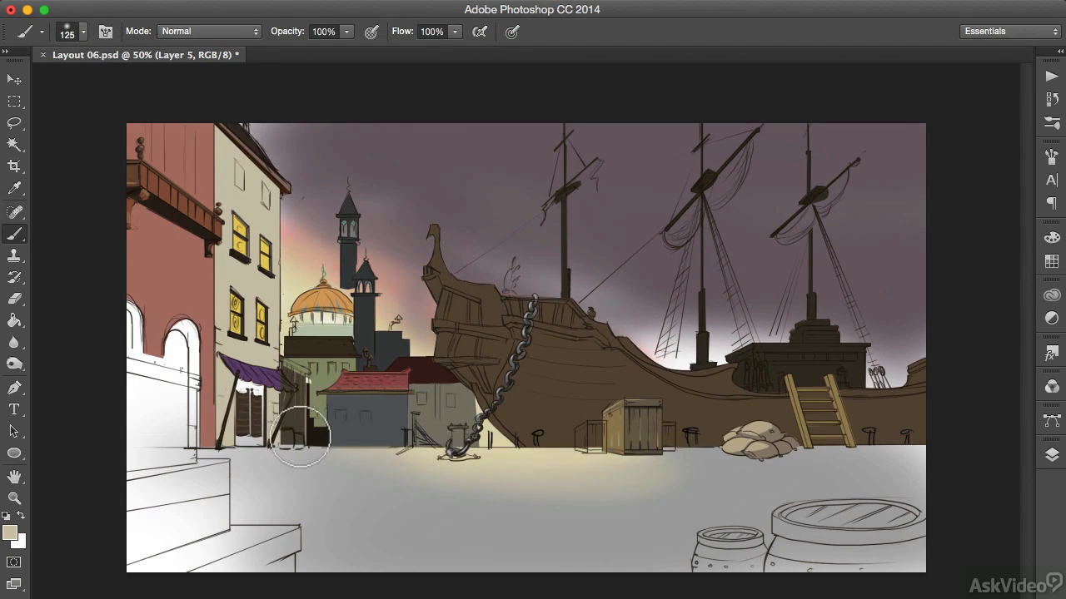
pyautogui.moveTo(593, 446)
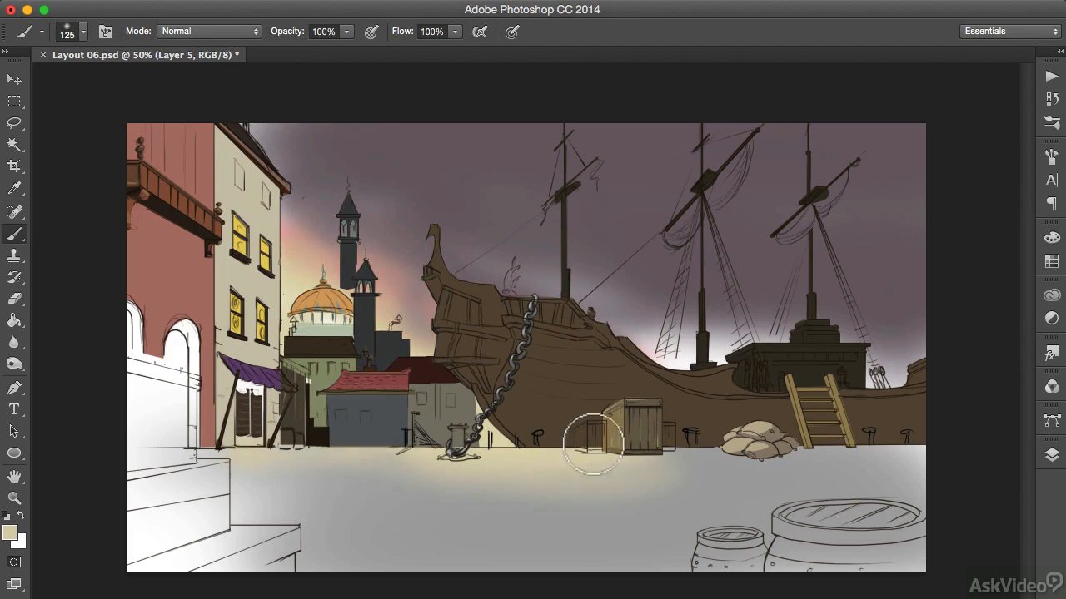
pyautogui.click(14, 79)
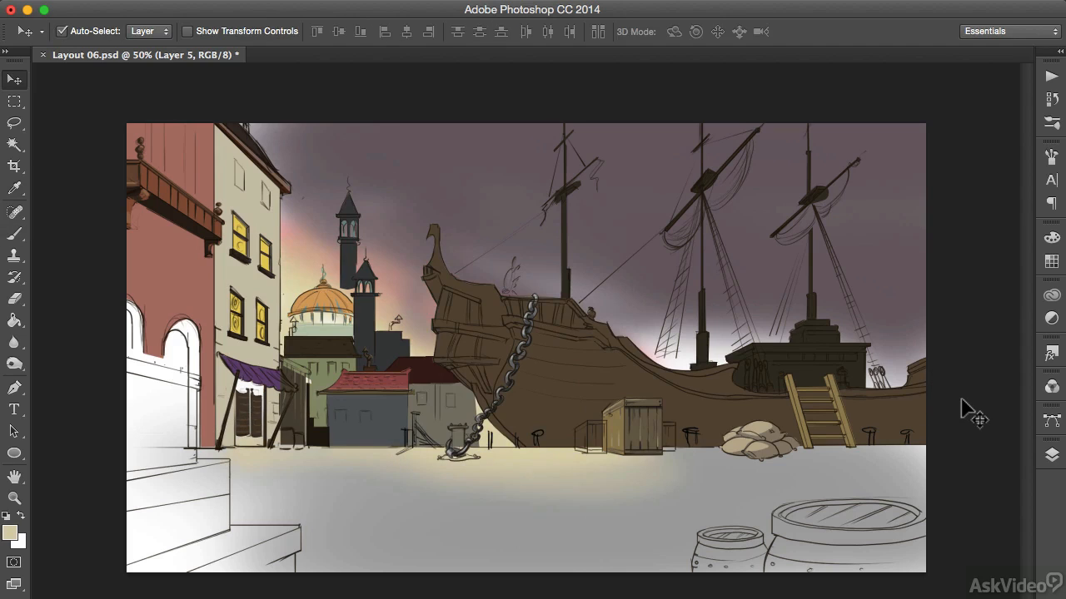